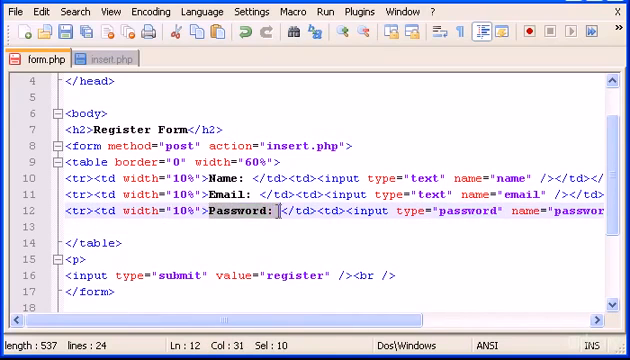
Step: Place the cursor at the end of the Password table row in form.php
click(204, 226)
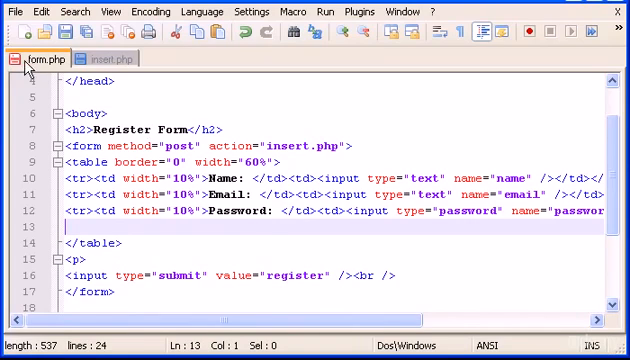
mouse_move(408, 120)
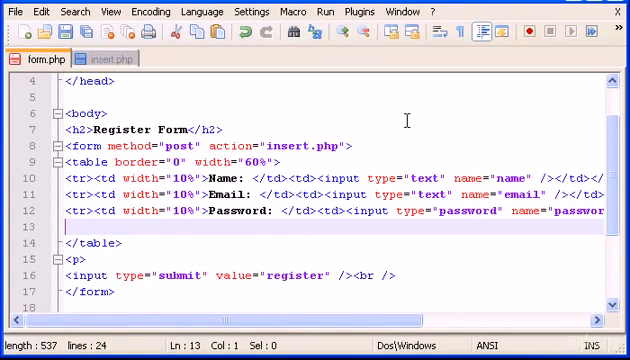
Step: Start a new table row with a 10% width cell labelled Confirm Password
text(<tr>)
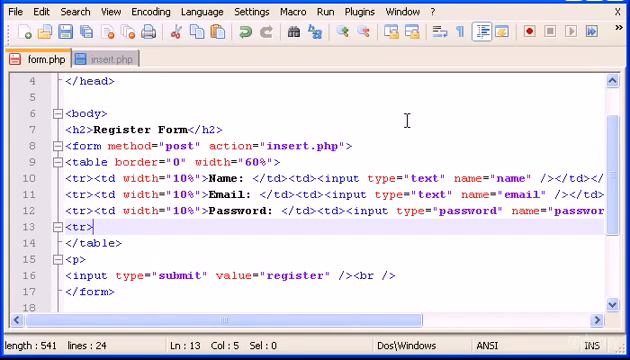
text(<td)
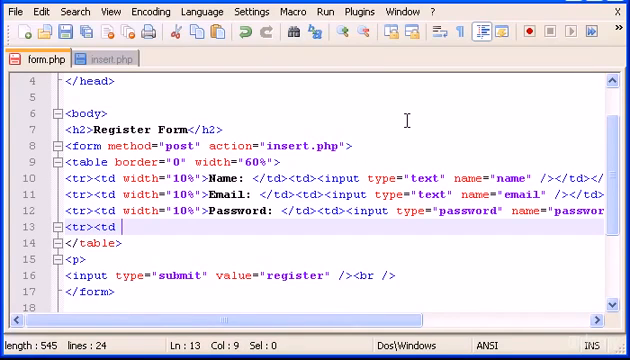
text(wi)
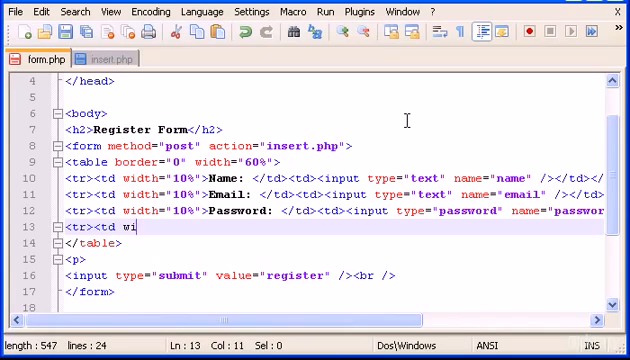
text(dth="")
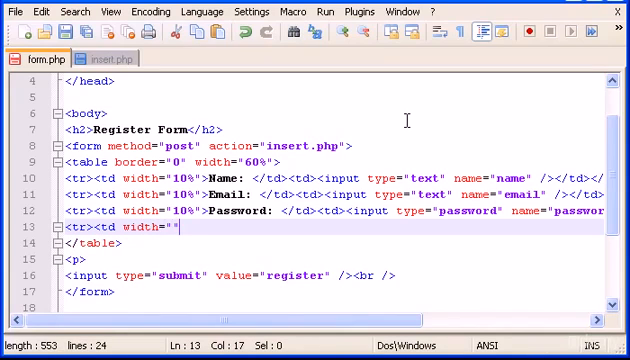
text(10%)
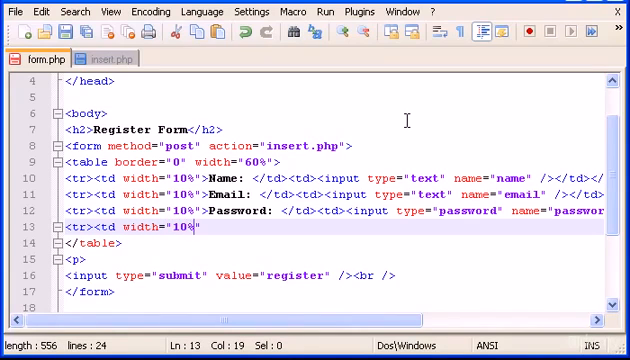
text(>)
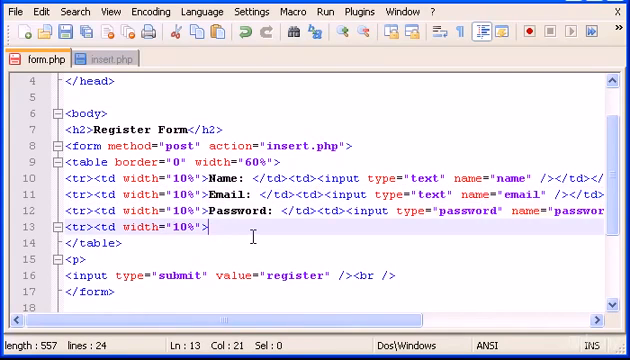
text(Confi)
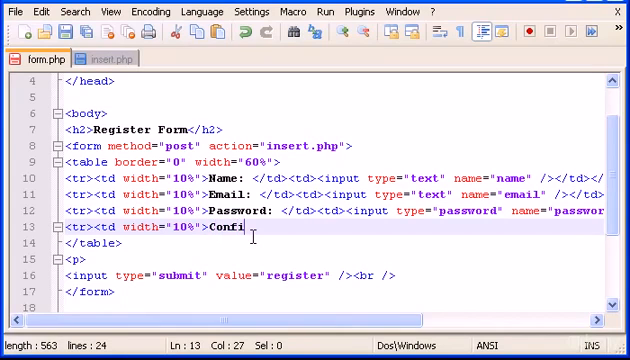
text(rm)
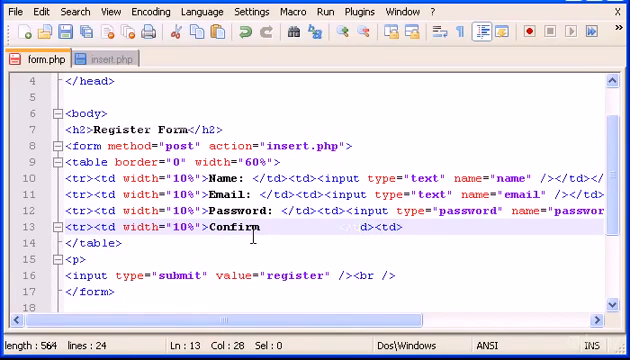
Step: Add a password input named cpassword in the second cell of the Confirm Password row
text(<input)
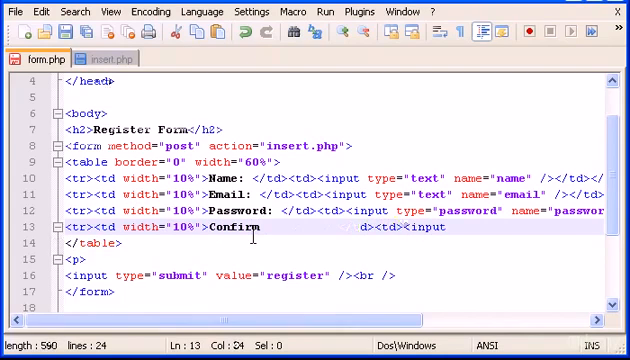
text(type)
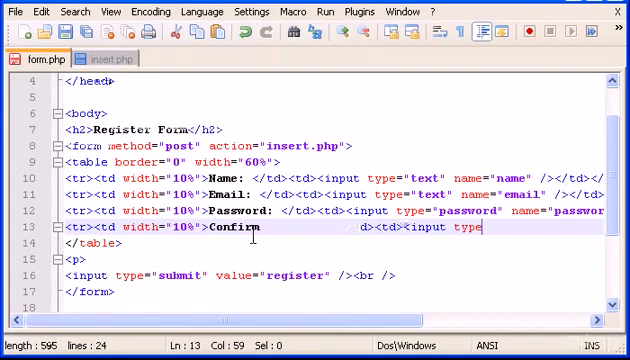
text(Password: </td><td><input type="password" name=)
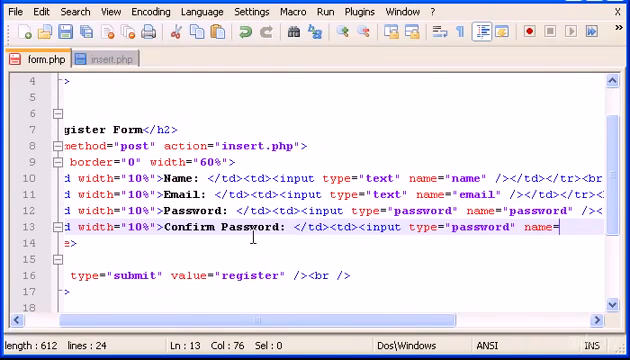
text("")
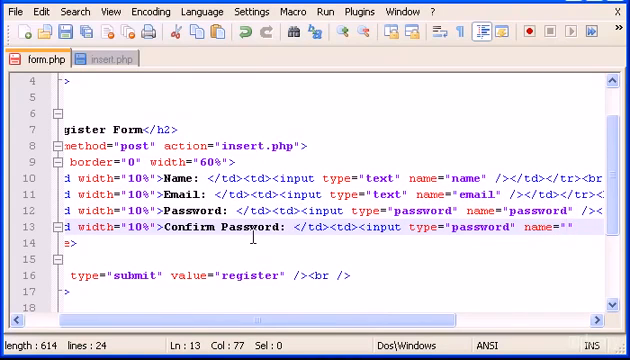
text(c)
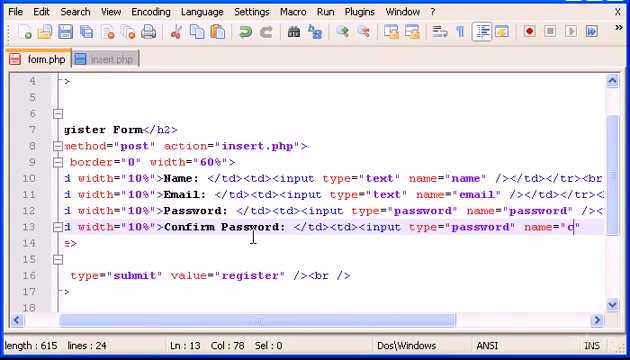
text(assword")
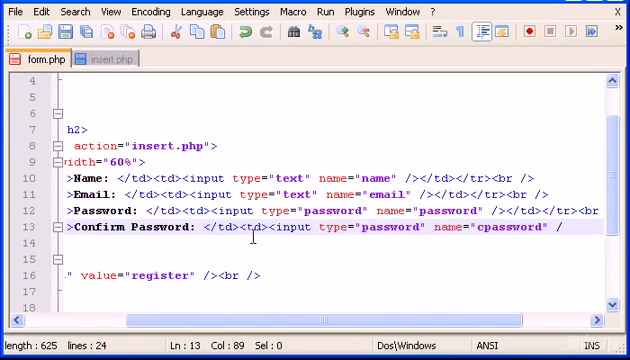
text(/></td></tr>)
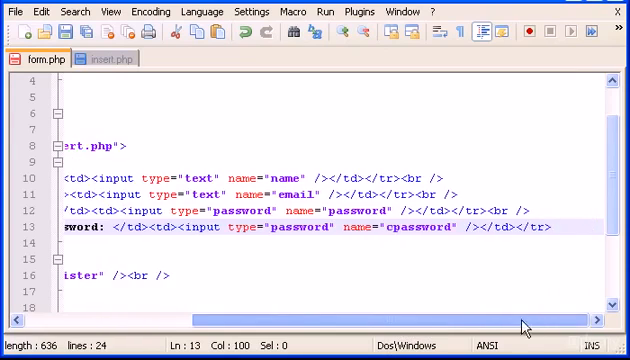
Step: Fill in the Register Form's name, email and password fields on localhost form.php
scroll(left, 3)
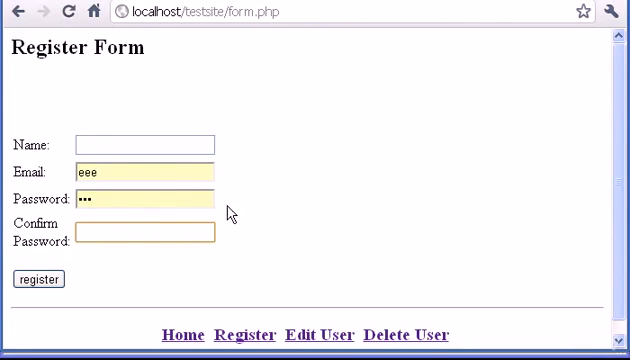
click(144, 144)
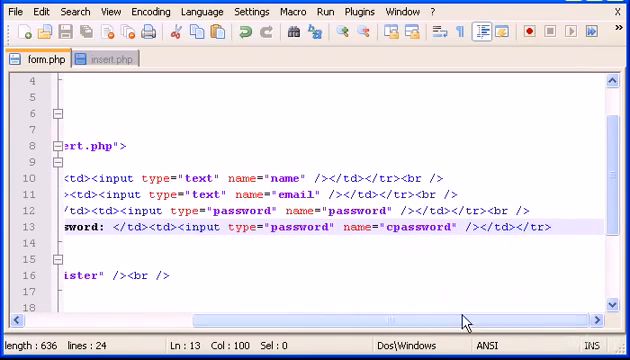
scroll(left, 3)
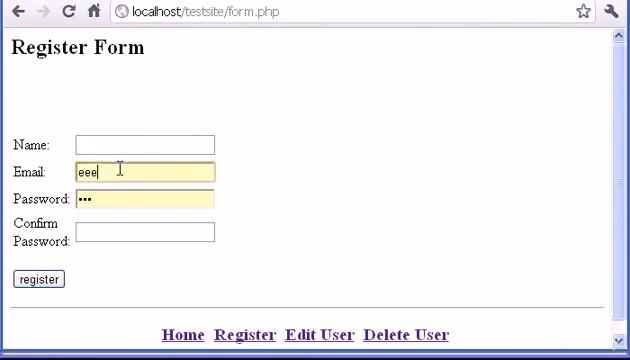
click(144, 144)
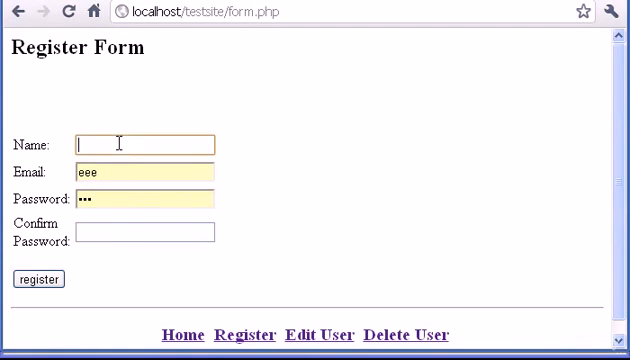
mouse_move(116, 192)
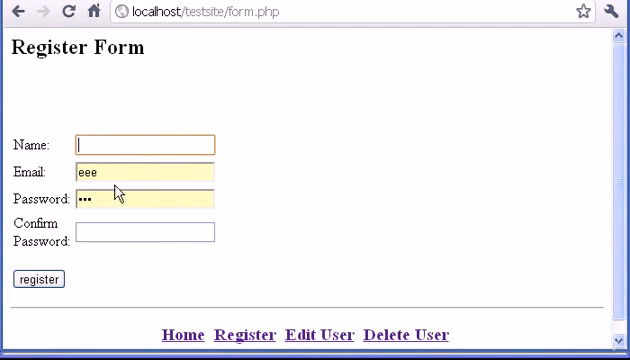
click(144, 200)
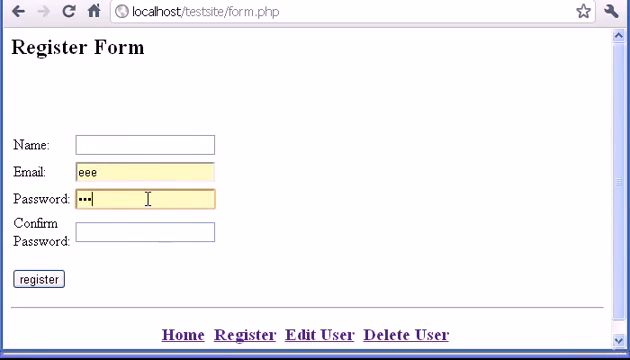
click(144, 232)
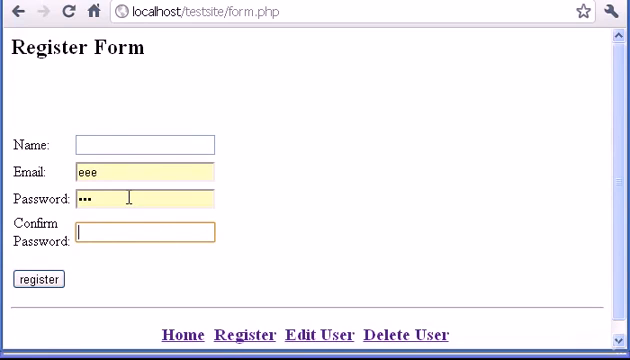
Step: Select the entered password, leave Confirm Password empty and return to the form source
triple_click(144, 200)
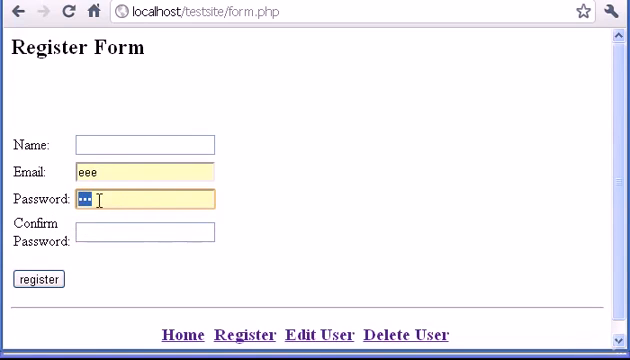
mouse_move(144, 290)
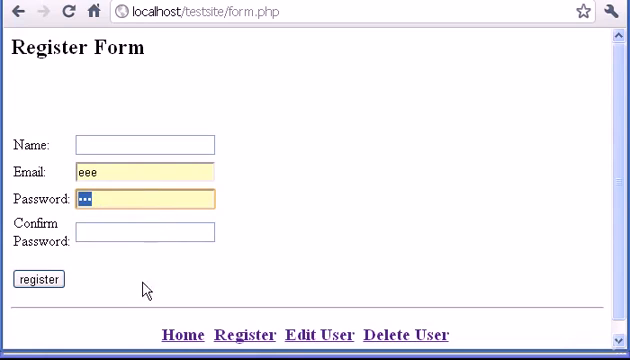
click(144, 232)
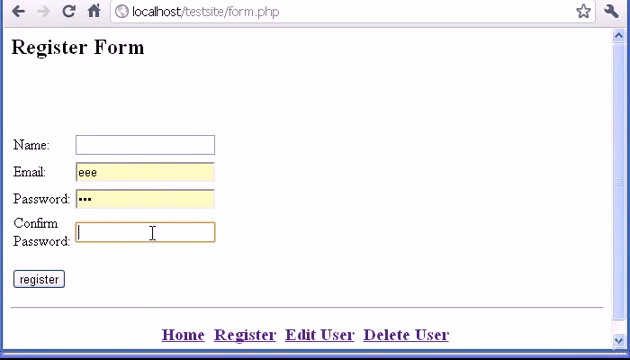
mouse_move(32, 222)
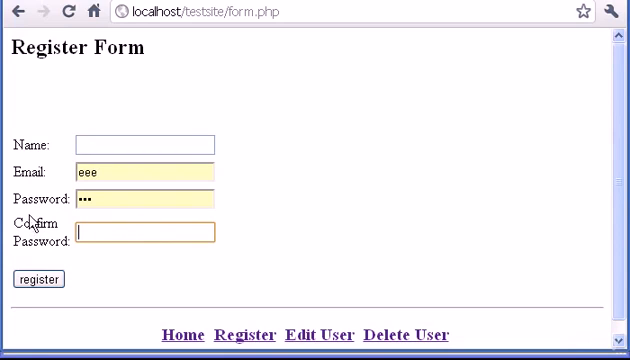
triple_click(144, 200)
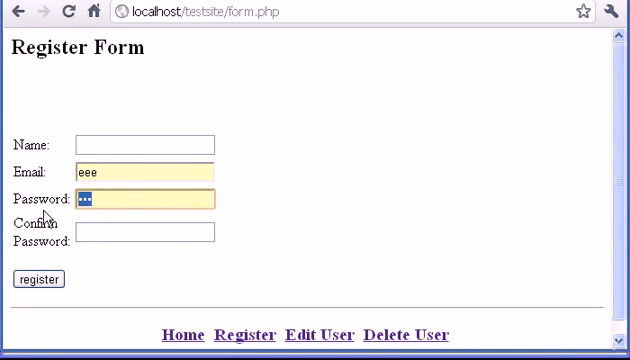
click(144, 236)
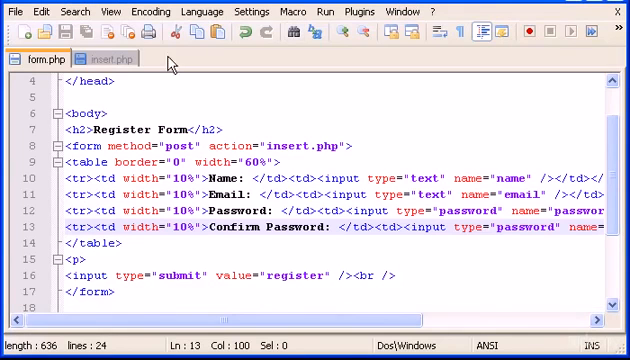
Step: Start a new variable line below $password in insert.php, checking the field name in form.php
click(110, 58)
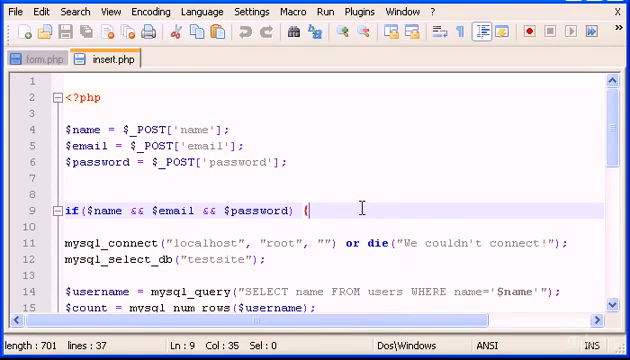
key(Enter)
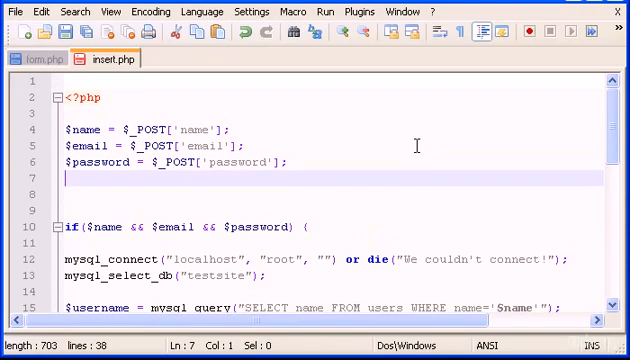
text($)
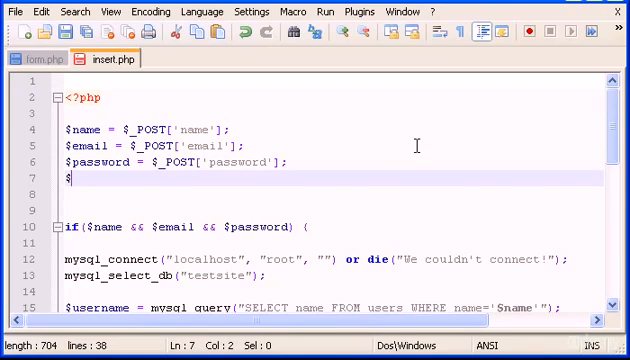
click(50, 60)
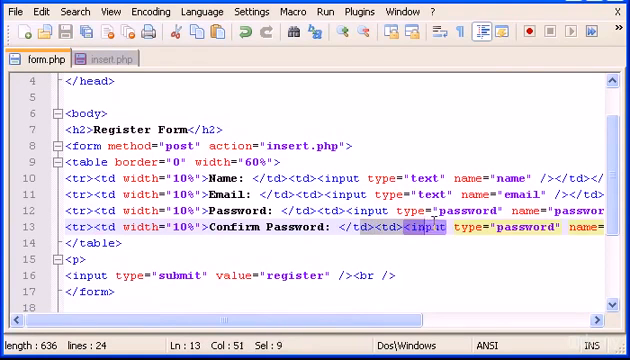
scroll(right, 3)
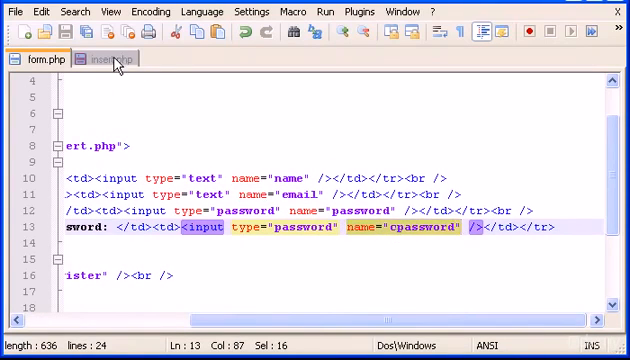
click(110, 60)
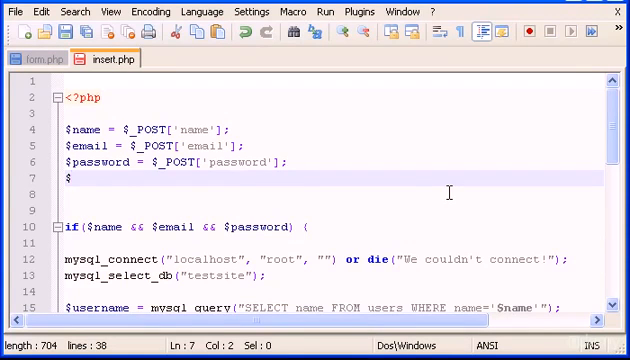
Step: Complete the line $cpassword = $_POST['cpassword'];
text(cp'ass)
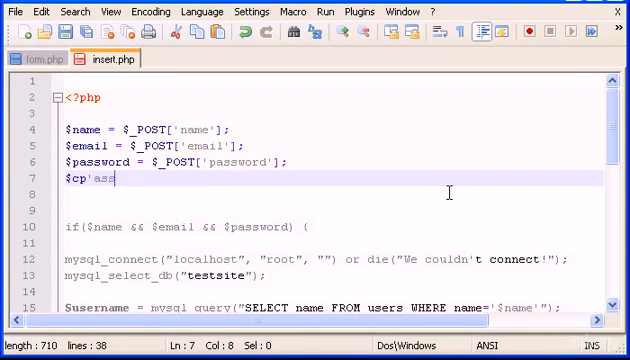
key(BackSpace)
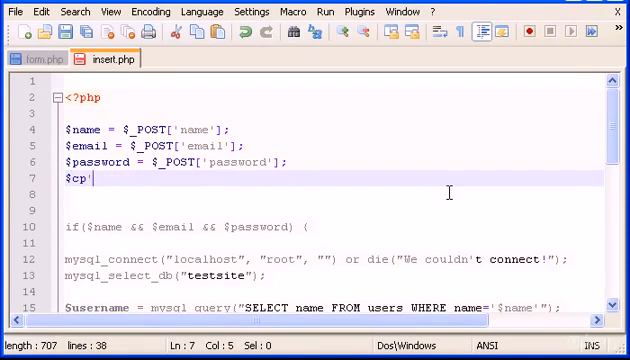
text(assword)
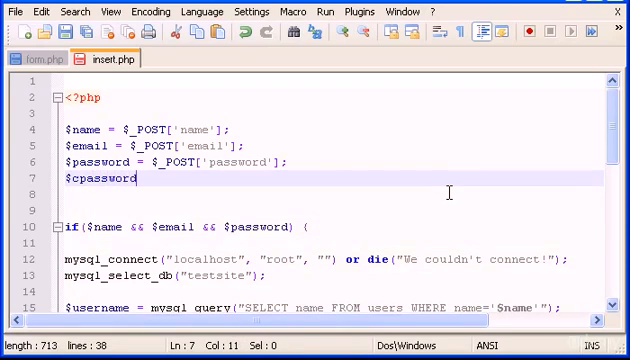
text(=)
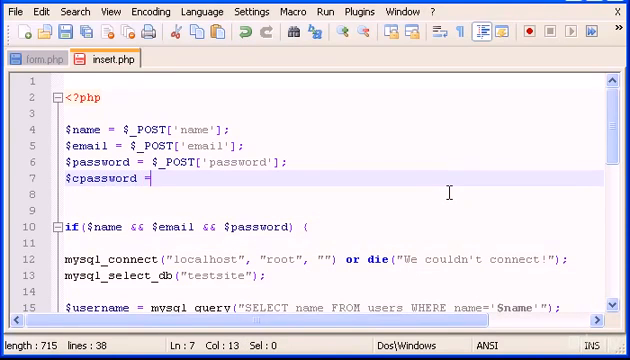
text($)
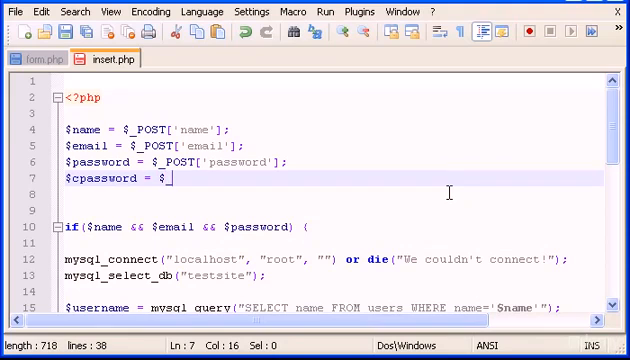
text(_POST)
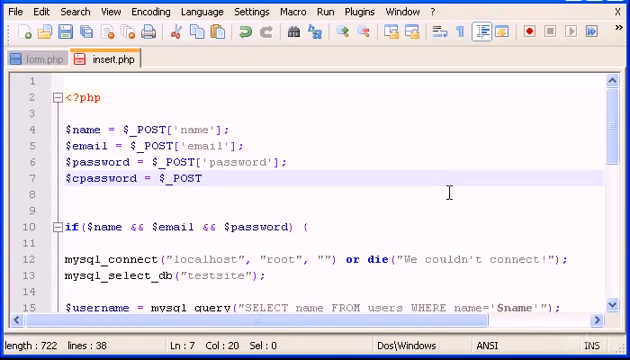
text([])
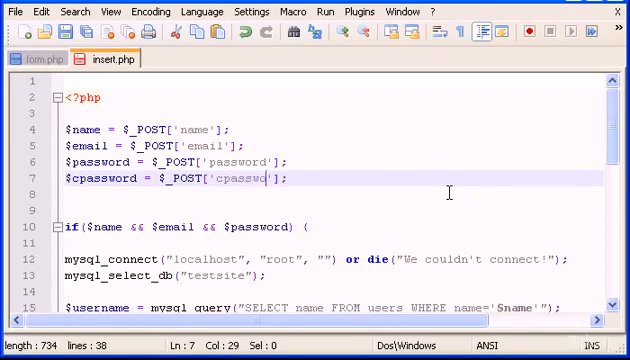
text(rd)
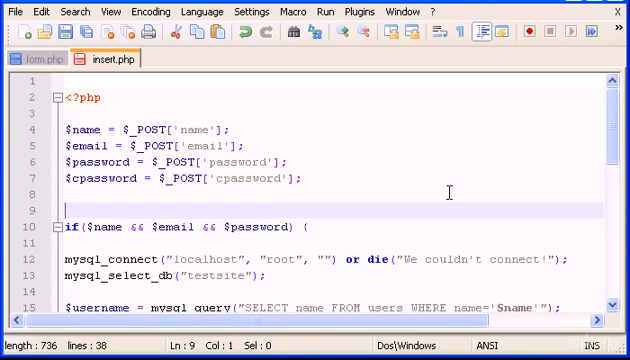
Step: Append && $cpassword to insert.php's main if condition
key(Return)
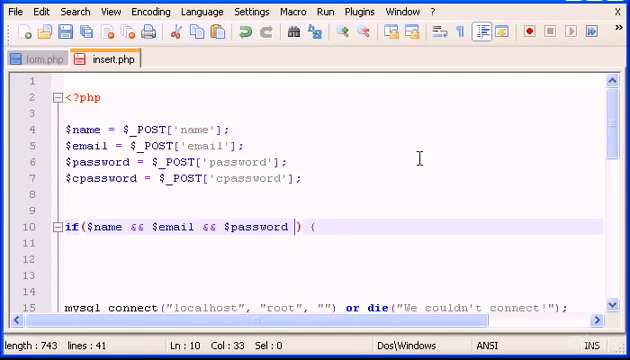
text(&&)
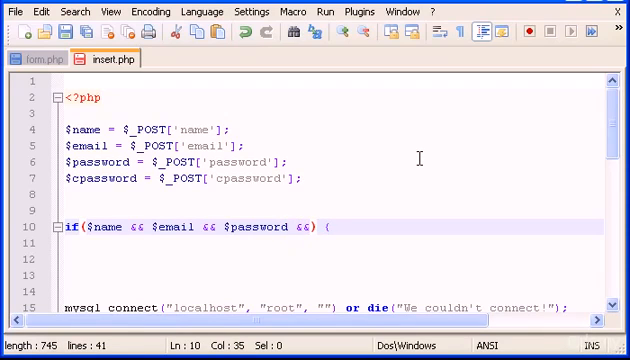
text($cpassword)
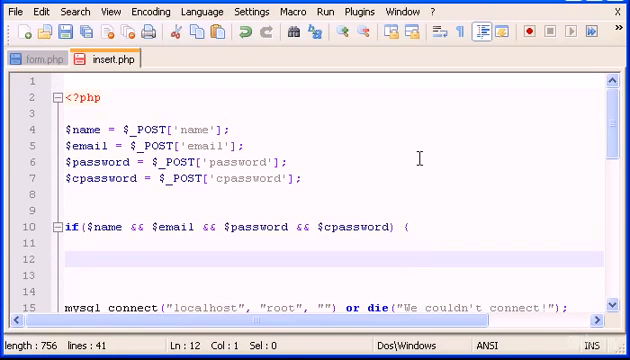
Step: Add a nested if($password==$cpassword){ check inside the main condition
text(if ()
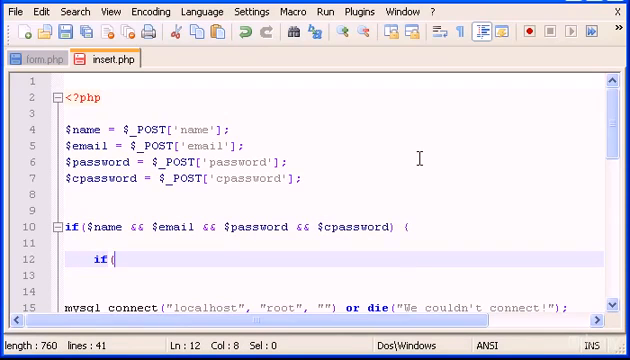
text())
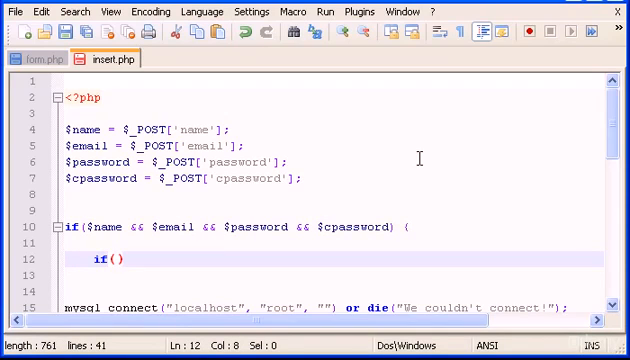
text($)
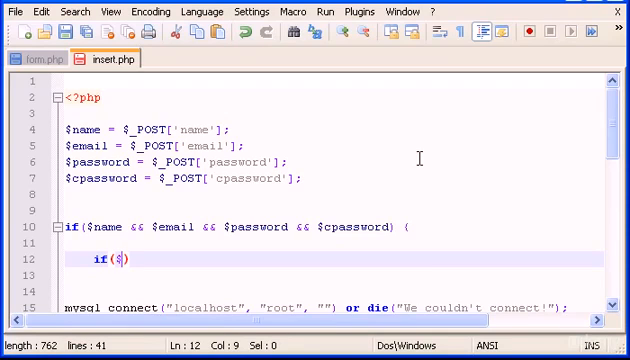
text(p)
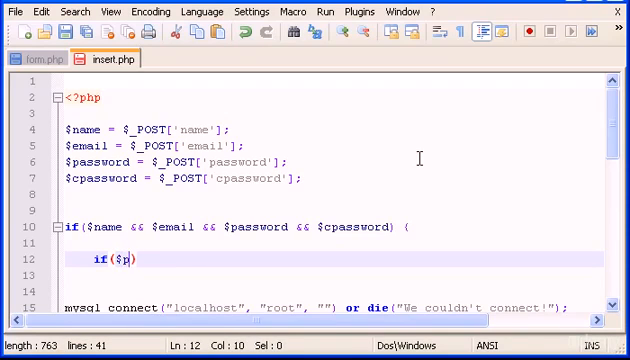
text(assword)
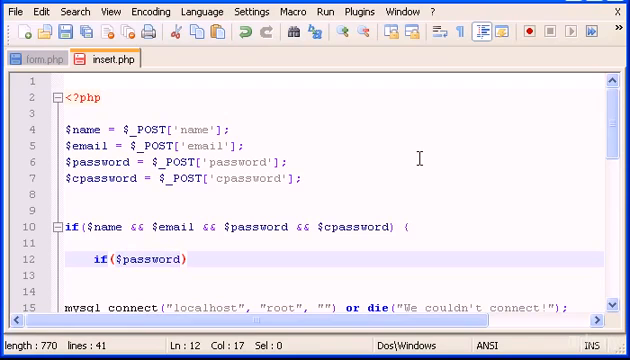
text(==$cp)
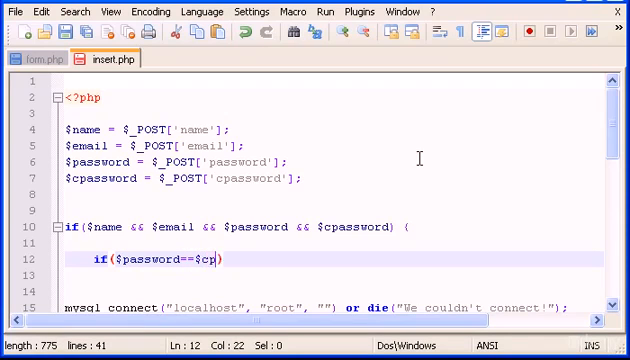
text(assword))
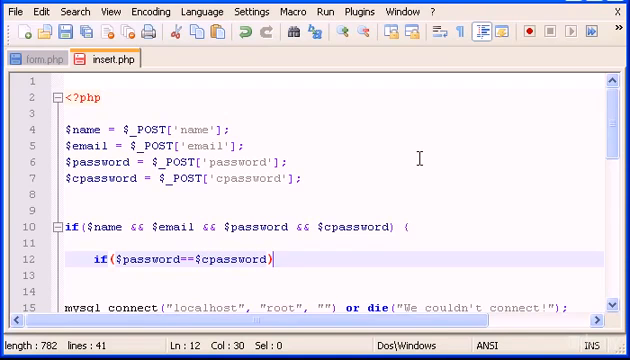
text({)
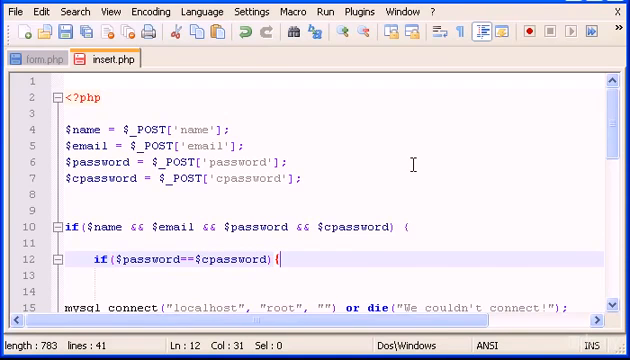
Step: Scroll to the success message and make room below it with blank lines
scroll(down, 3)
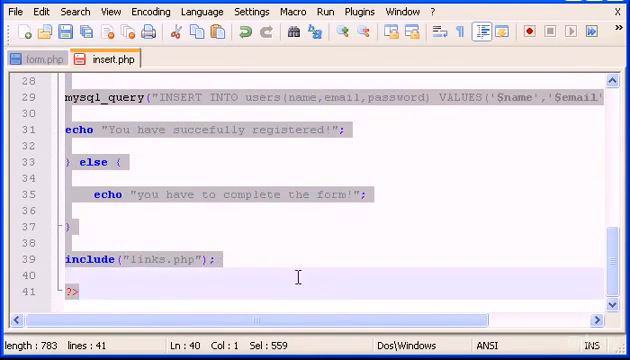
scroll(up, 3)
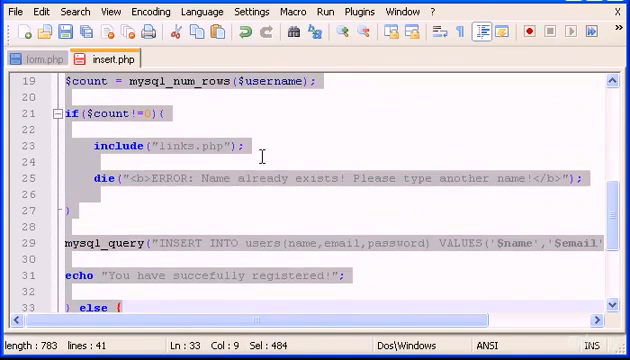
scroll(down, 3)
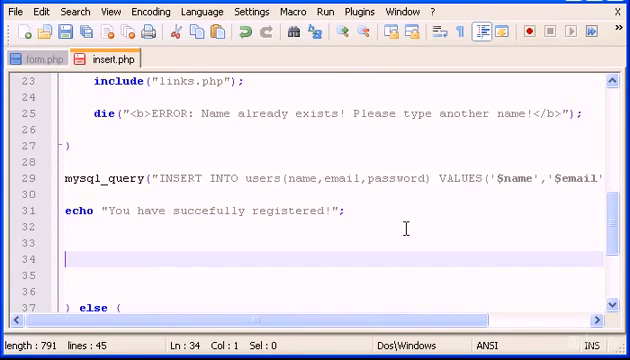
scroll(up, 3)
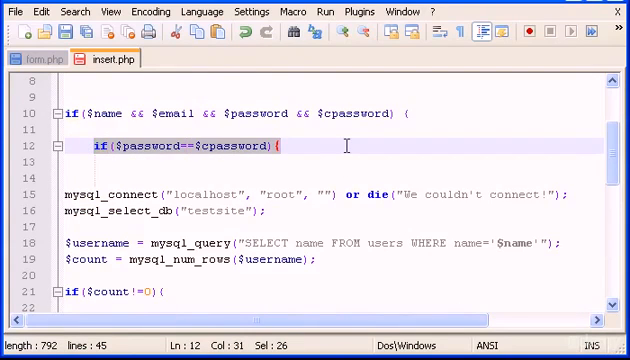
Step: Indent the database connection, name check, insert query and success echo inside the password-match block
click(70, 176)
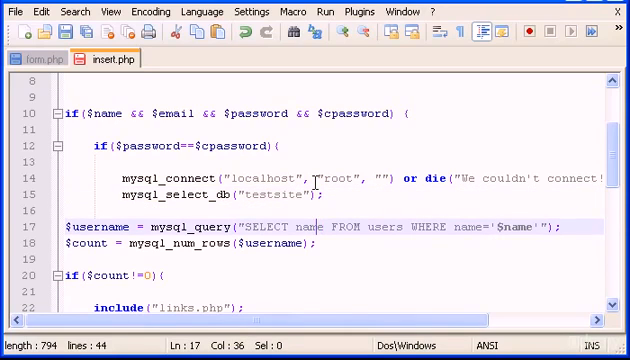
click(70, 212)
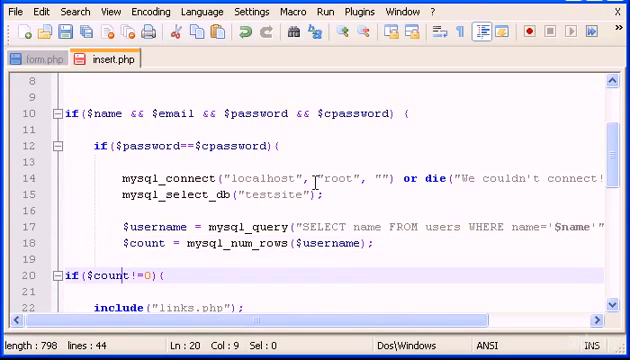
click(72, 272)
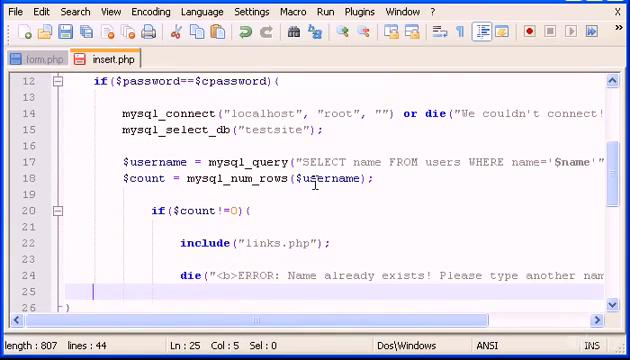
scroll(down, 3)
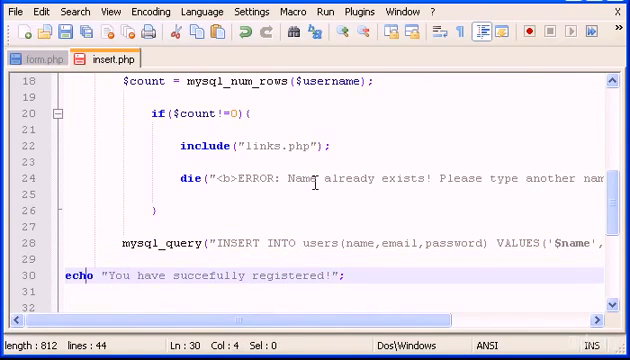
key(Tab)
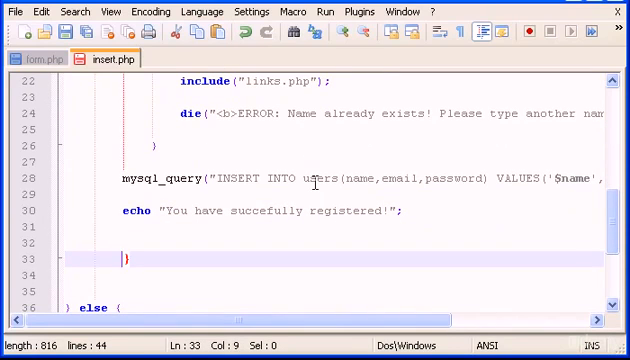
Step: Delete the surplus blank line between the password block's closing brace and the else
scroll(down, 3)
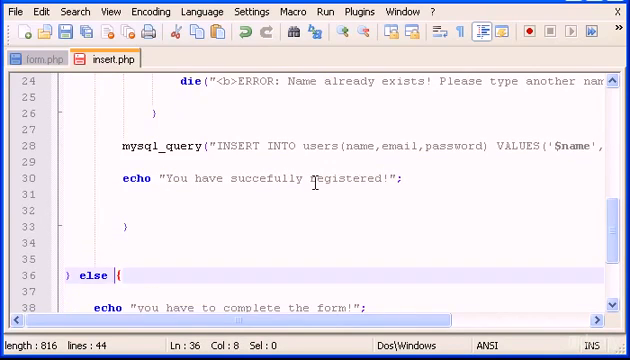
scroll(down, 3)
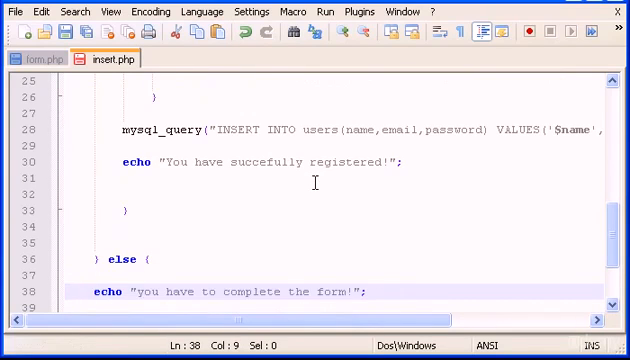
scroll(down, 3)
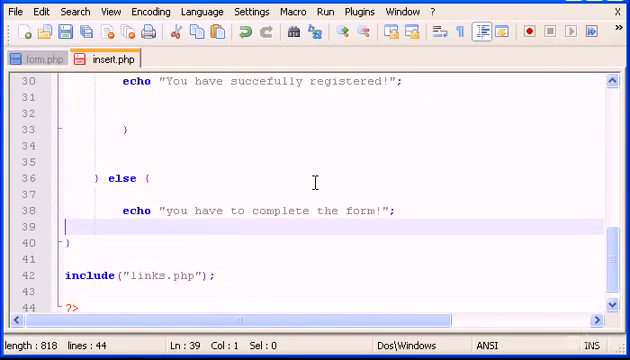
click(78, 274)
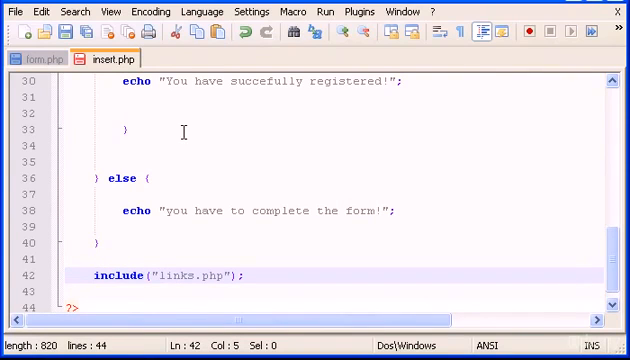
scroll(up, 3)
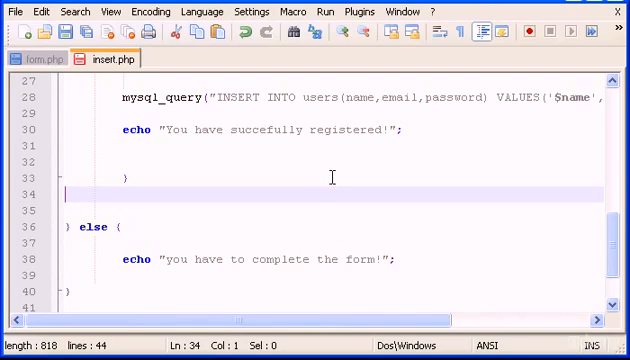
click(128, 180)
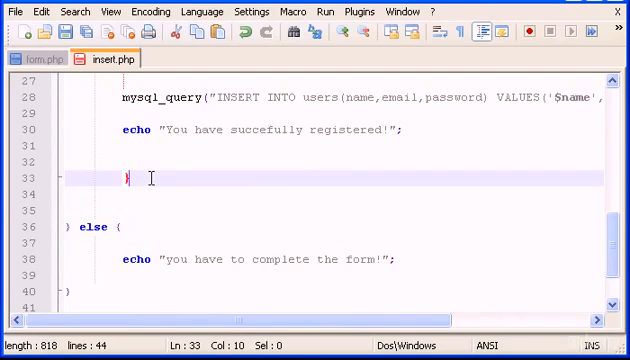
mouse_move(342, 176)
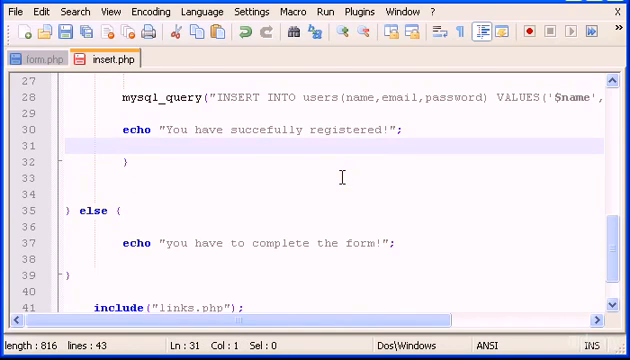
scroll(up, 3)
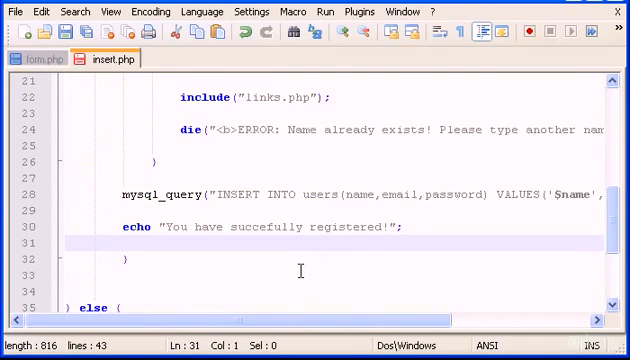
scroll(down, 3)
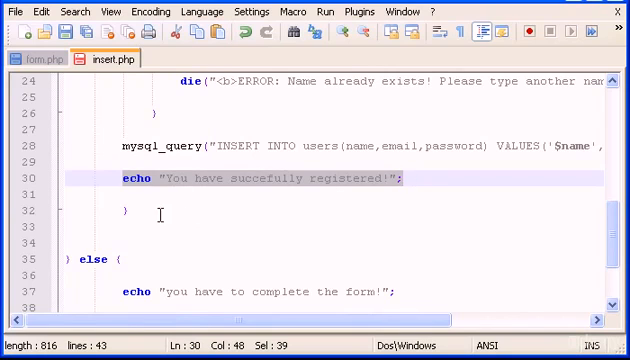
Step: Add an else branch after the password-match block containing an empty echo ""; statement
click(128, 212)
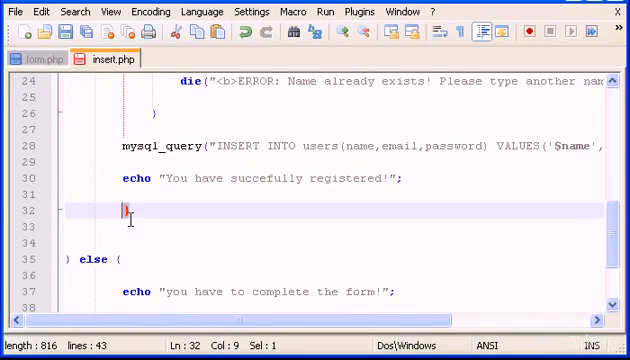
scroll(up, 3)
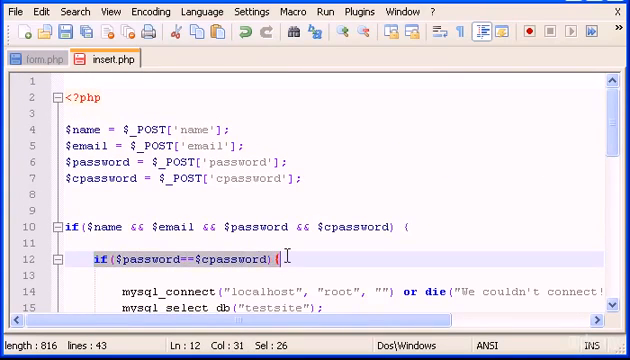
scroll(down, 3)
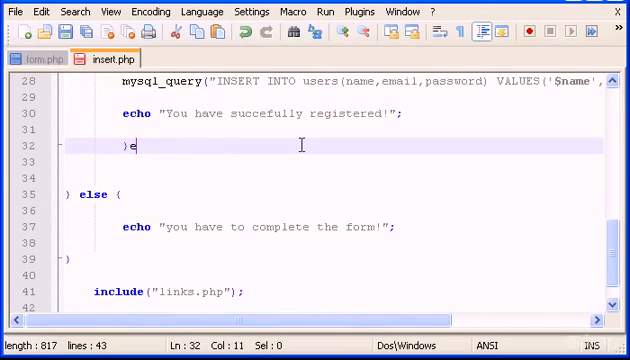
text(lse {)
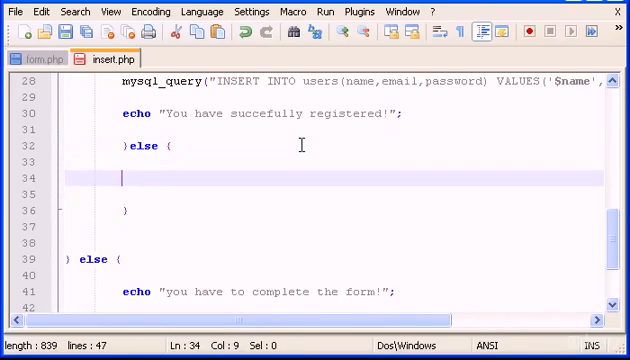
text(echo)
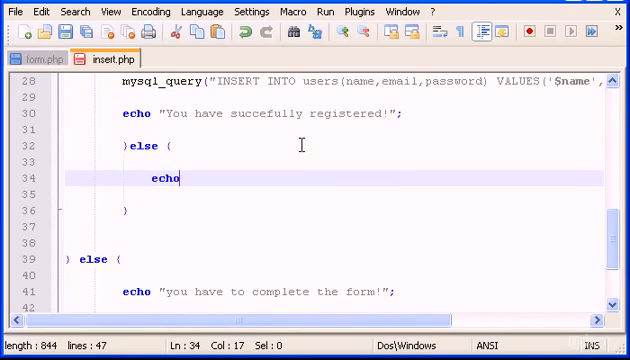
text("";)
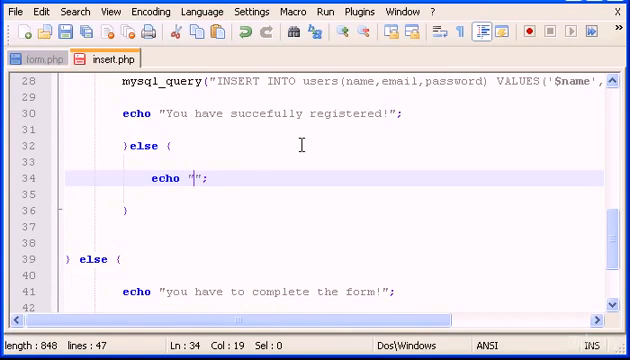
Step: Review the if($password==$cpassword) condition above the new else branch
scroll(up, 3)
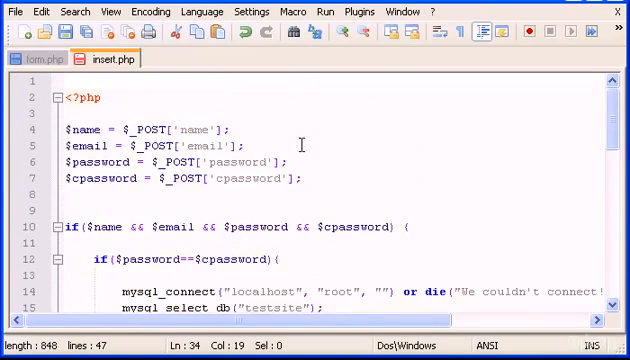
scroll(down, 3)
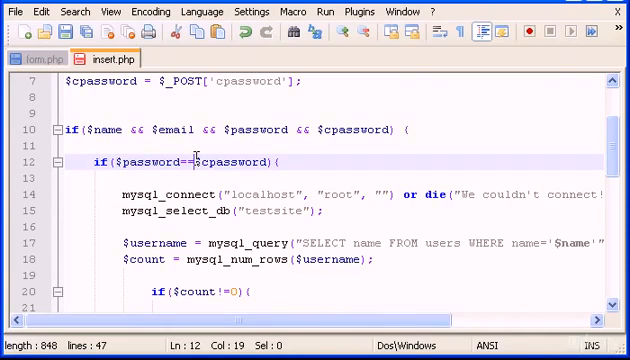
click(204, 160)
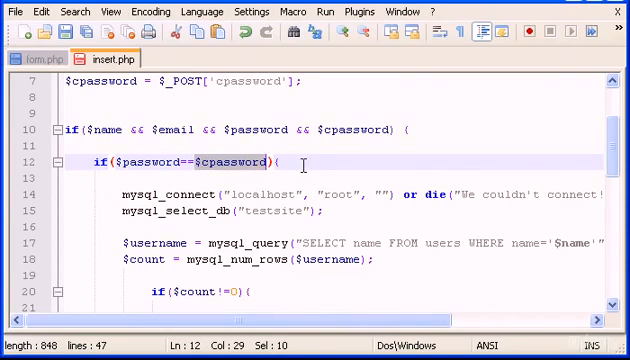
scroll(down, 3)
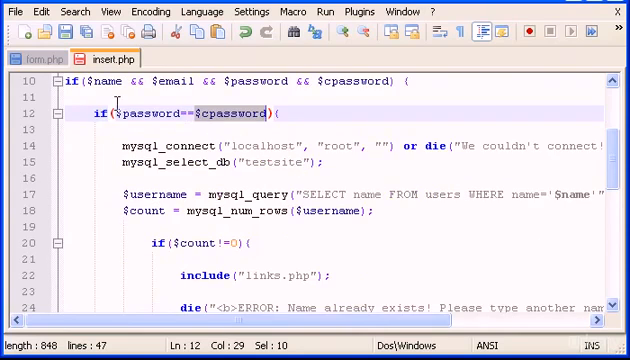
scroll(down, 3)
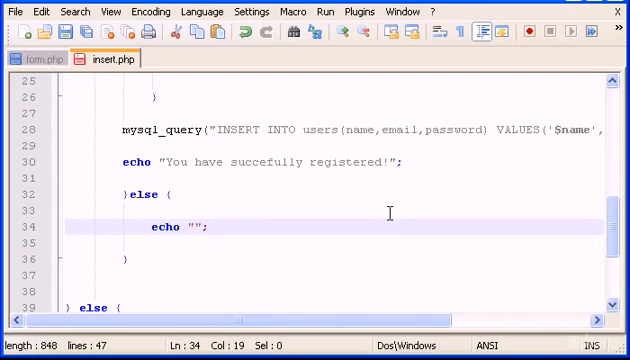
Step: Make the else echo read "Your passwords don't match!"
text(You)
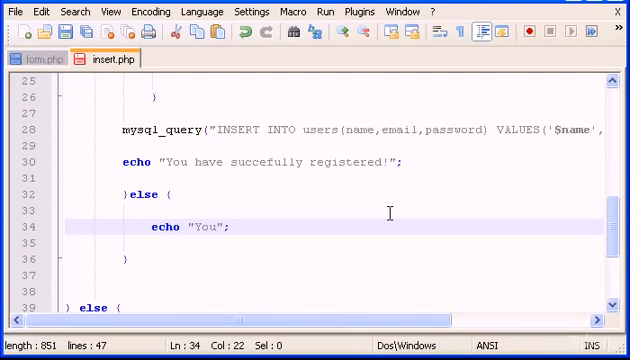
key(Backspace)
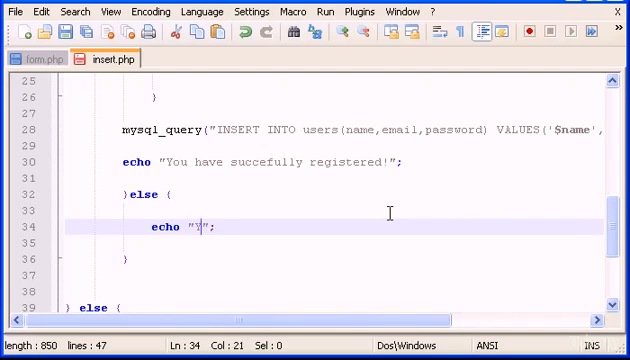
text(our p)
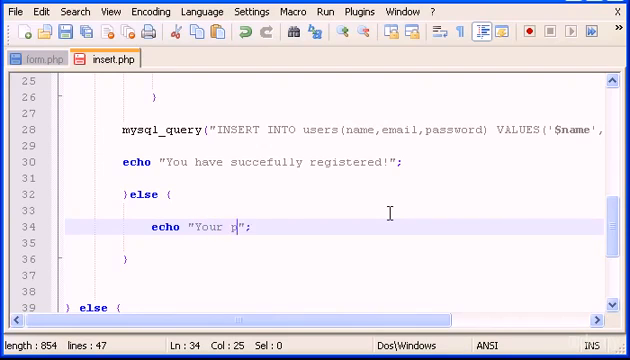
text(assword)
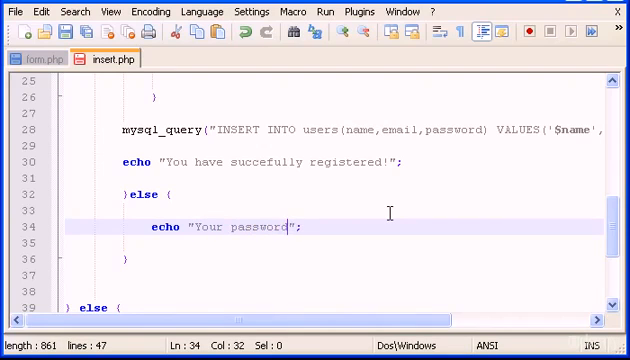
text(s don')
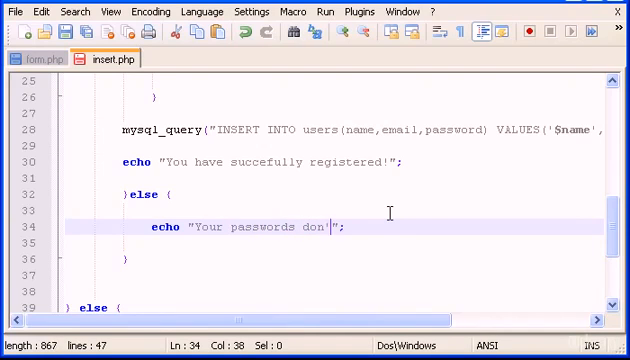
text(t match!)
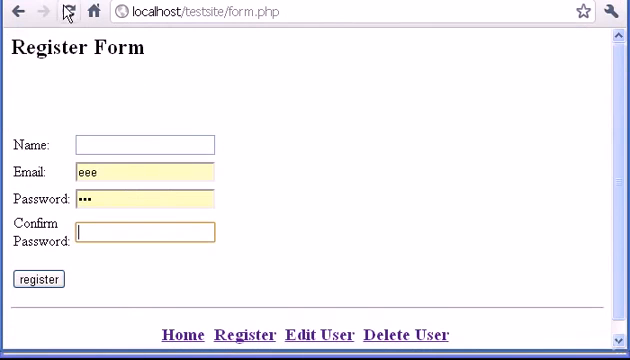
click(144, 144)
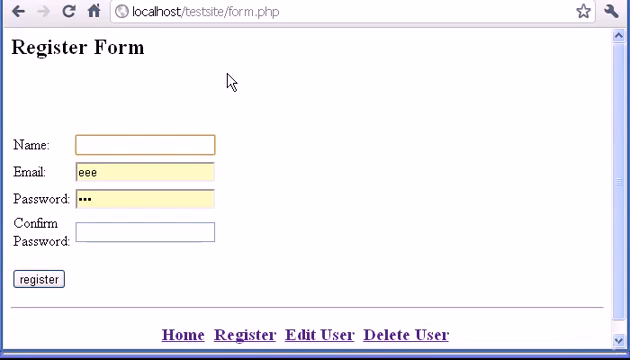
text(h)
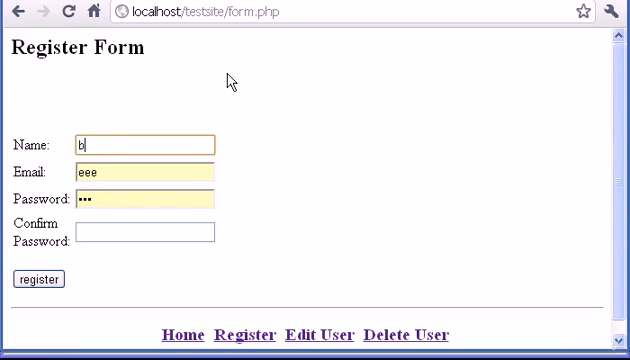
text(illy)
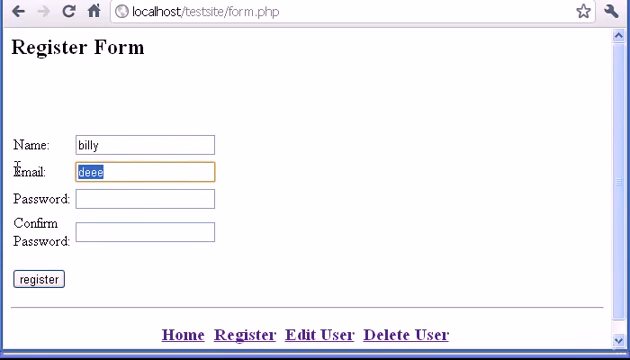
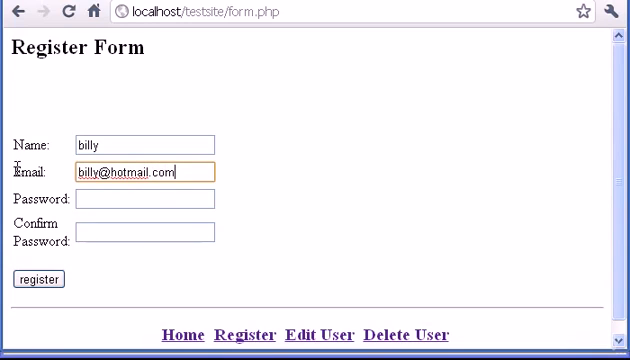
click(144, 200)
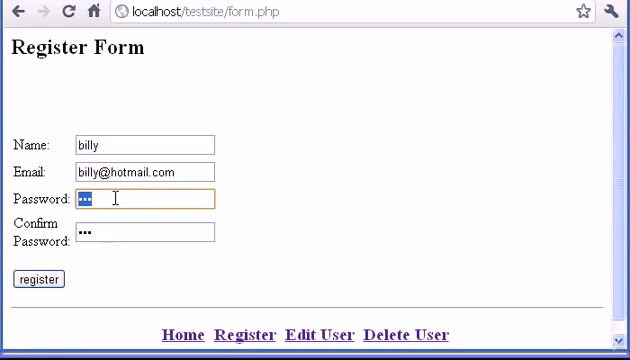
click(144, 232)
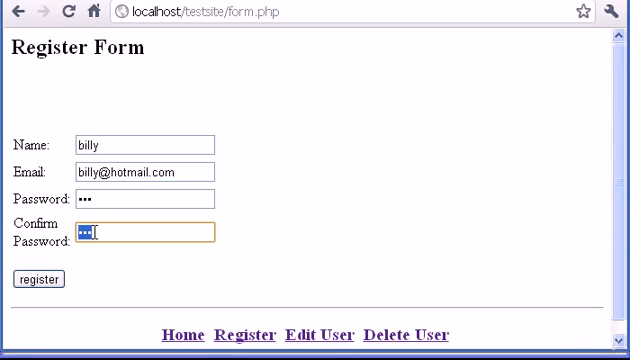
mouse_move(408, 196)
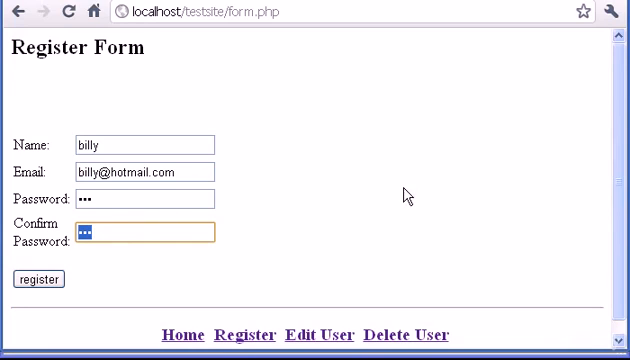
mouse_move(266, 56)
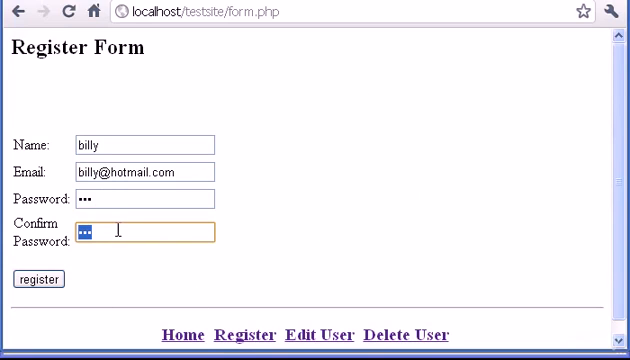
Step: Submit billy's registration and get 'You have succesfully registered' on insert.php
click(38, 280)
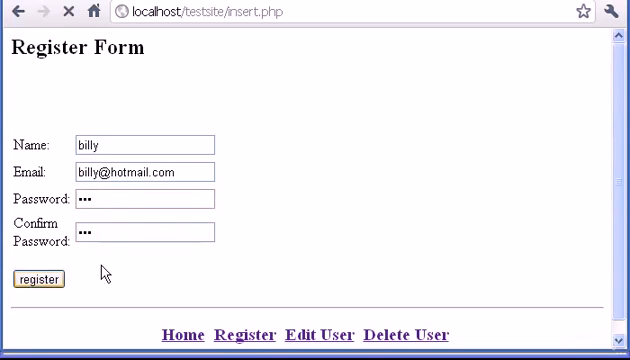
click(38, 278)
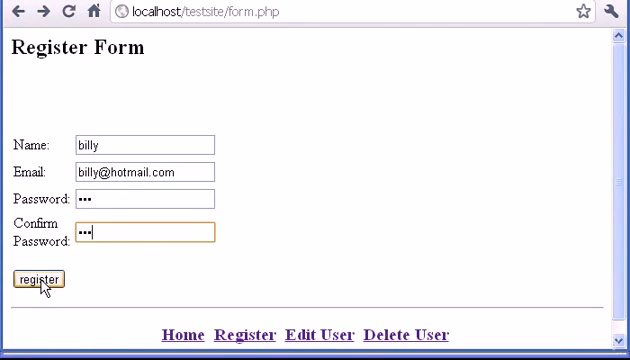
click(38, 280)
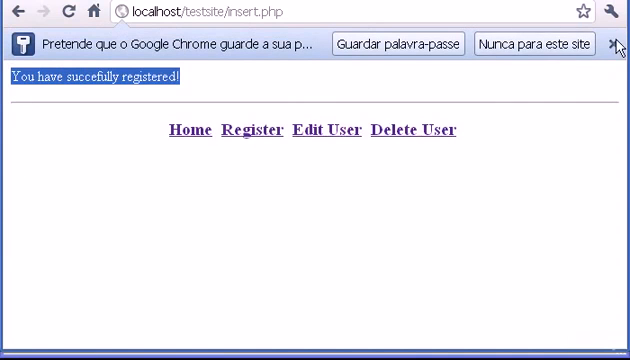
click(328, 130)
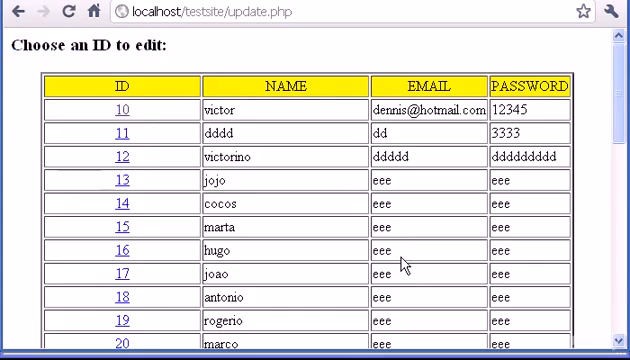
scroll(down, 3)
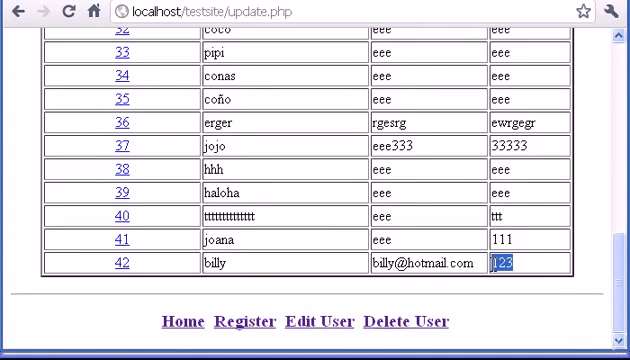
scroll(up, 3)
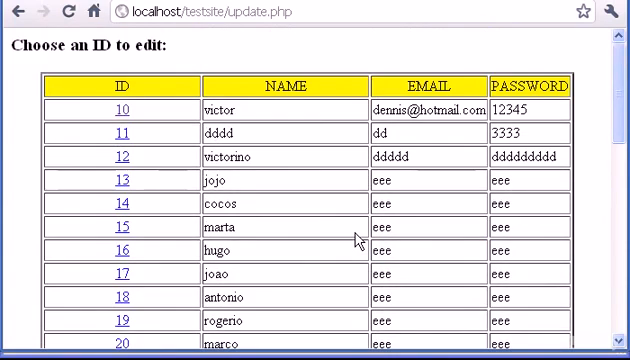
mouse_move(248, 110)
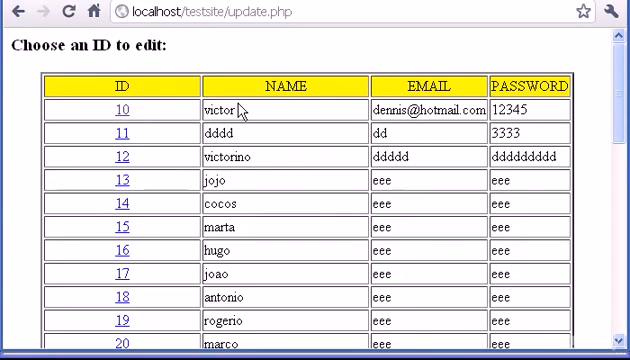
scroll(down, 3)
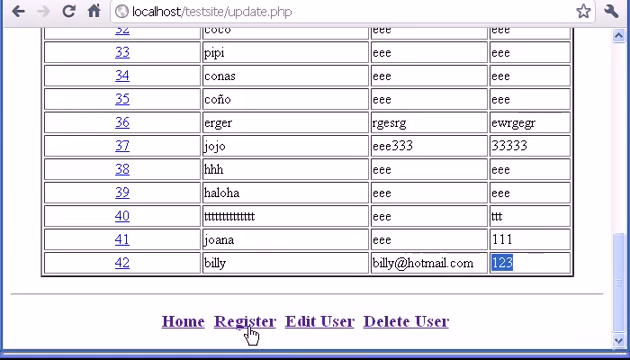
mouse_move(256, 266)
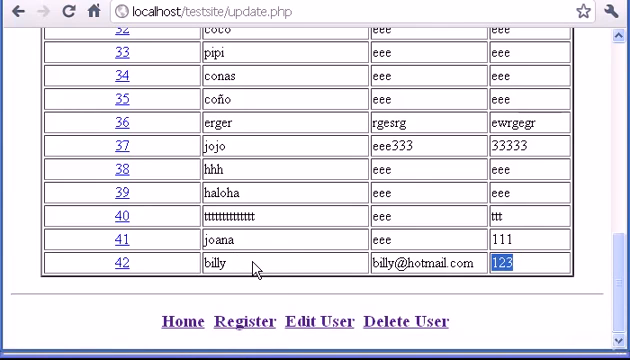